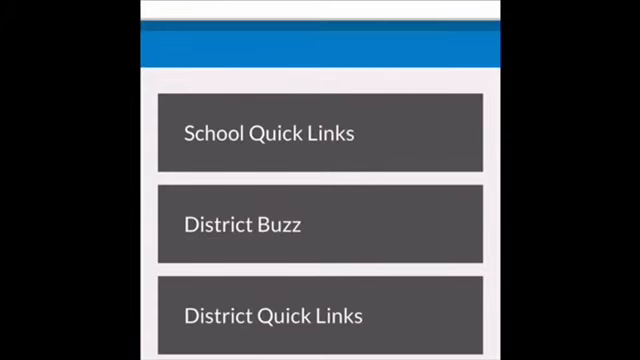
# Open the Select a Sport list and go to the Archery page with its head coach profile
pyautogui.scroll(3)
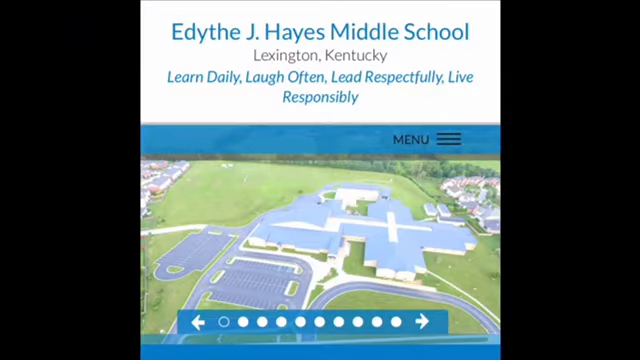
pyautogui.click(415, 137)
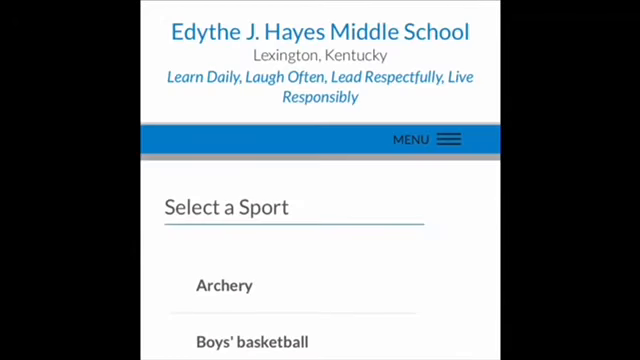
pyautogui.scroll(-3)
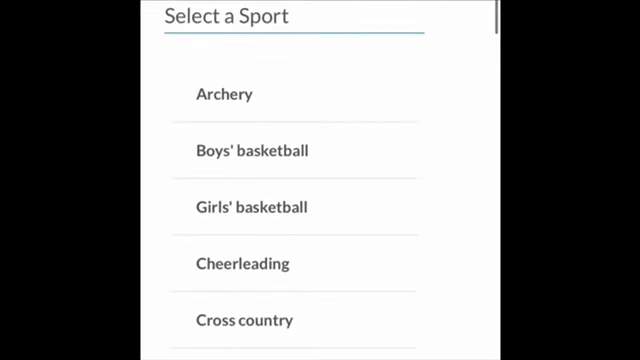
pyautogui.click(223, 93)
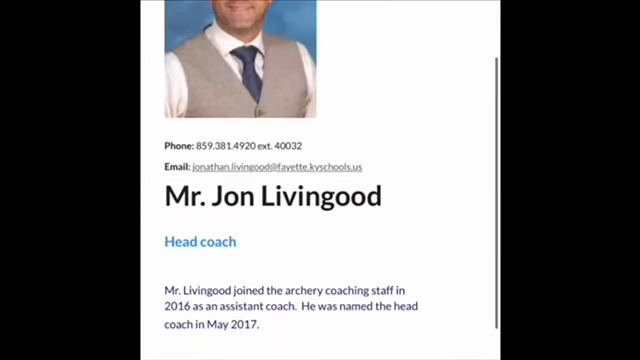
# Return to the sports list showing Dance, Golf, Lacrosse and Track and Field
pyautogui.scroll(3)
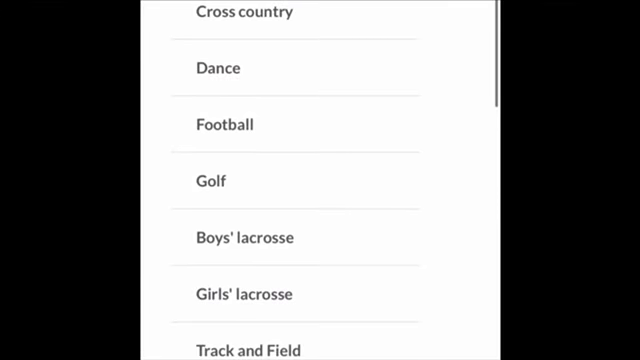
# Scroll the sports list down to show Volleyball and Wrestling below Track and Field
pyautogui.scroll(-3)
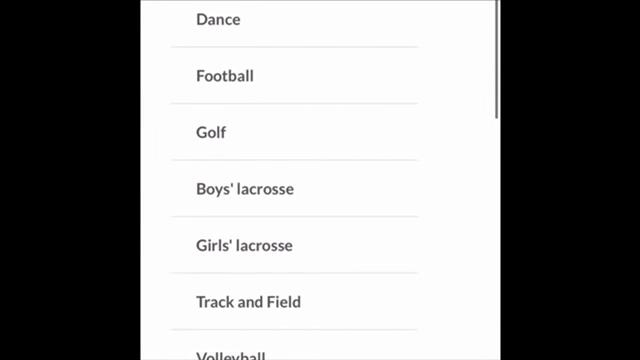
pyautogui.scroll(-3)
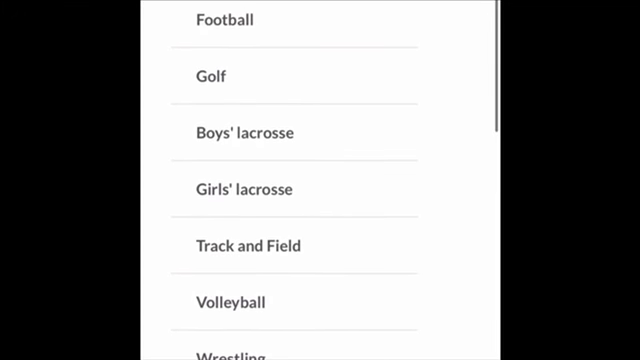